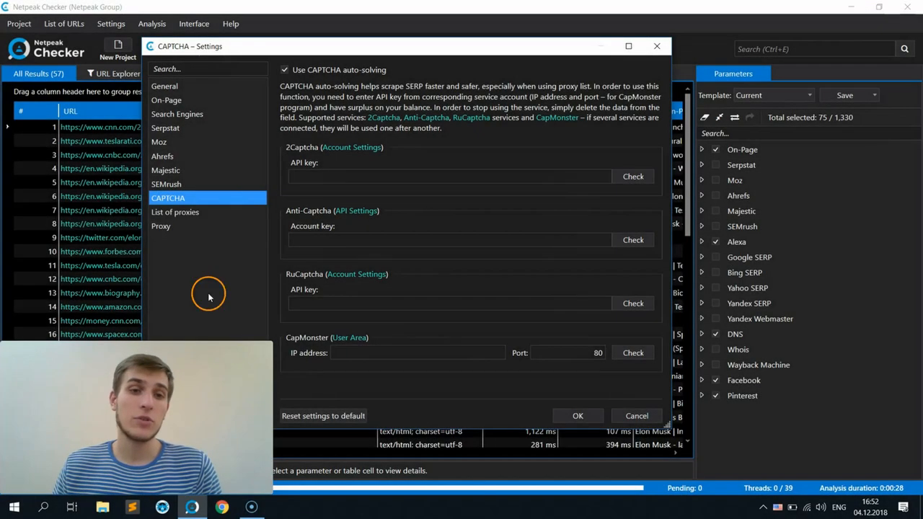
mouse_move(281, 205)
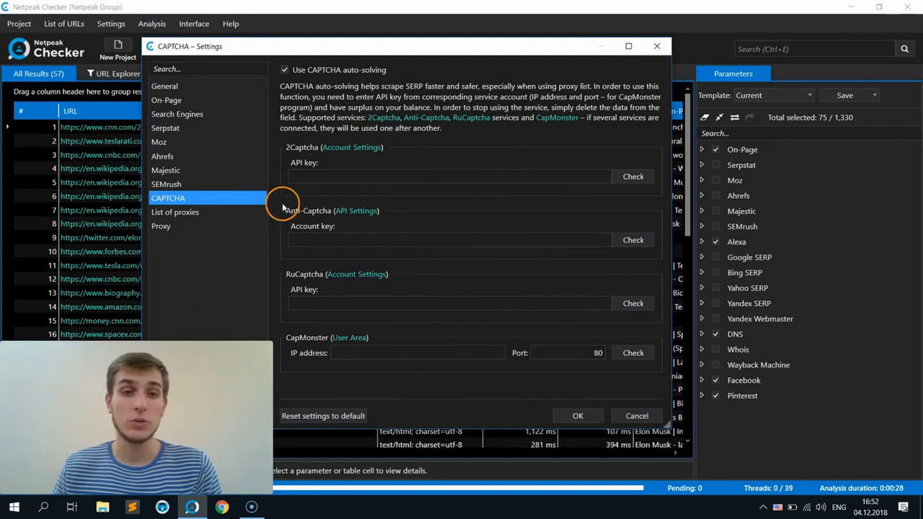
mouse_move(424, 225)
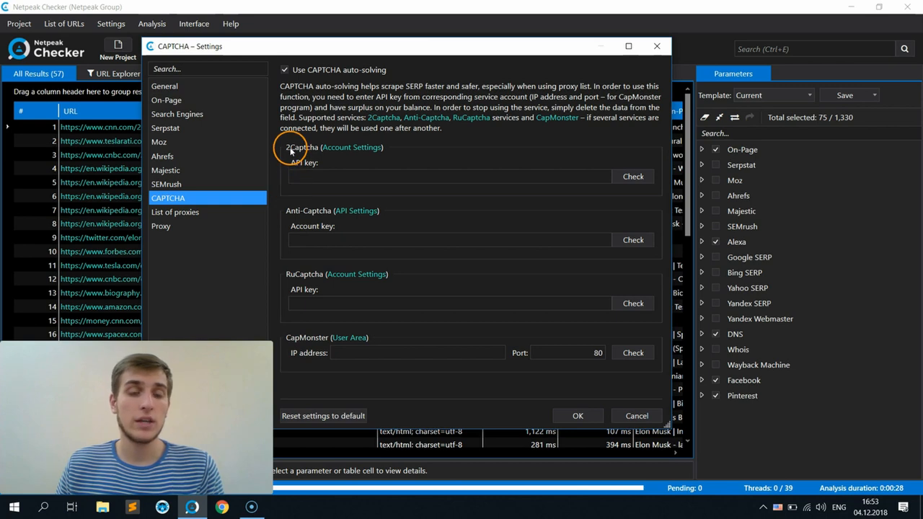
mouse_move(301, 281)
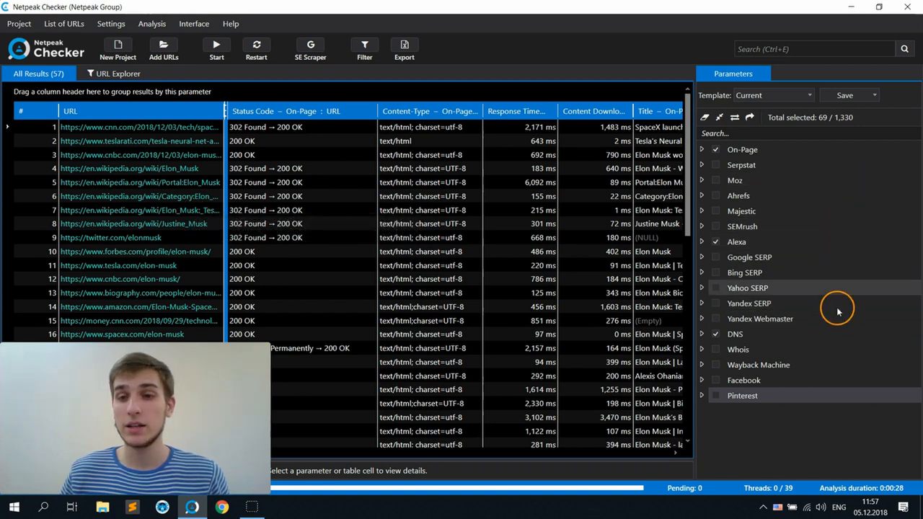
- Review the On-Page result columns, then deselect the DNS parameters, dropping the selection to 4 of 1,330
scroll(right, 3)
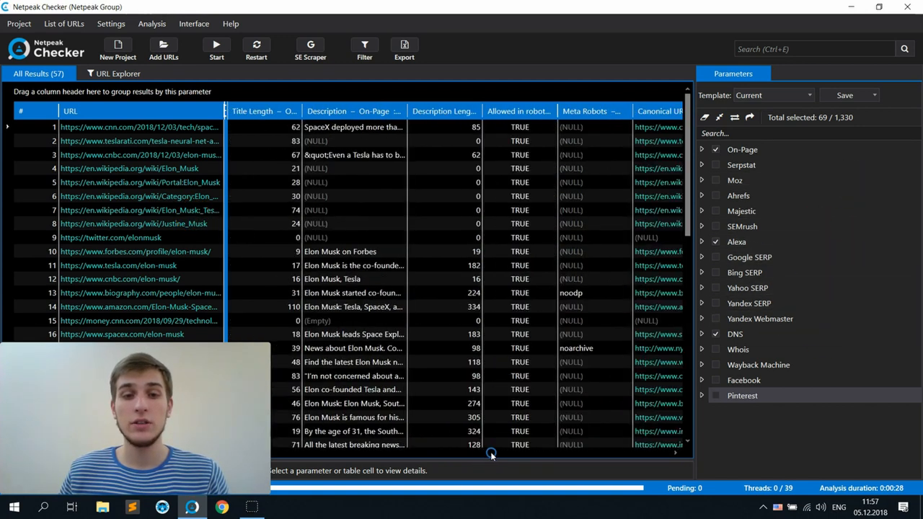
scroll(right, 3)
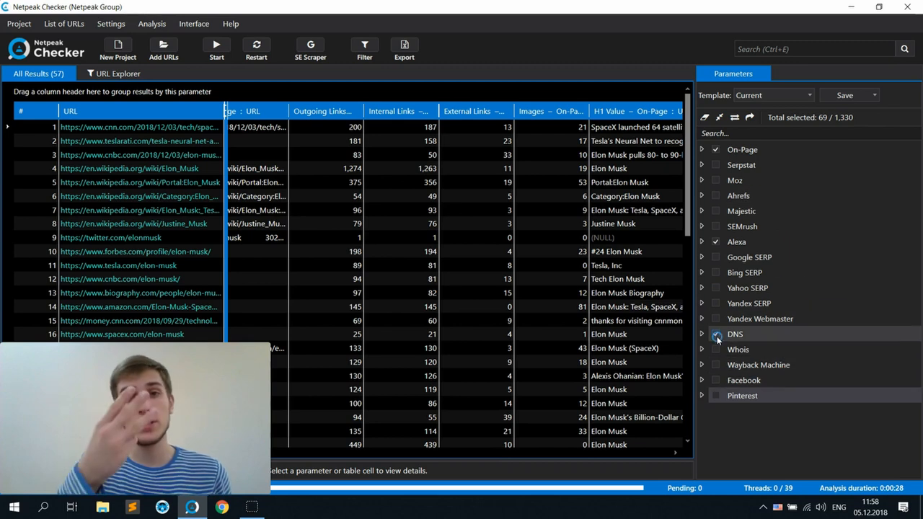
click(19, 23)
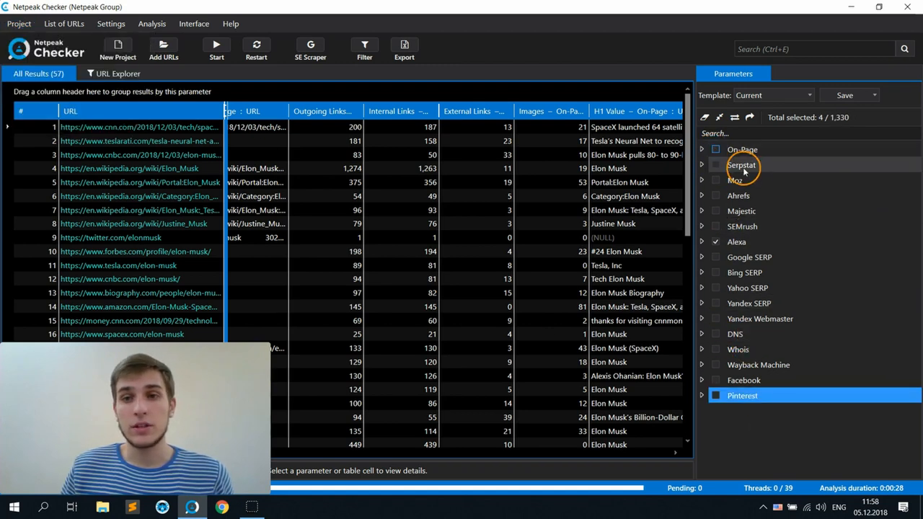
mouse_move(734, 117)
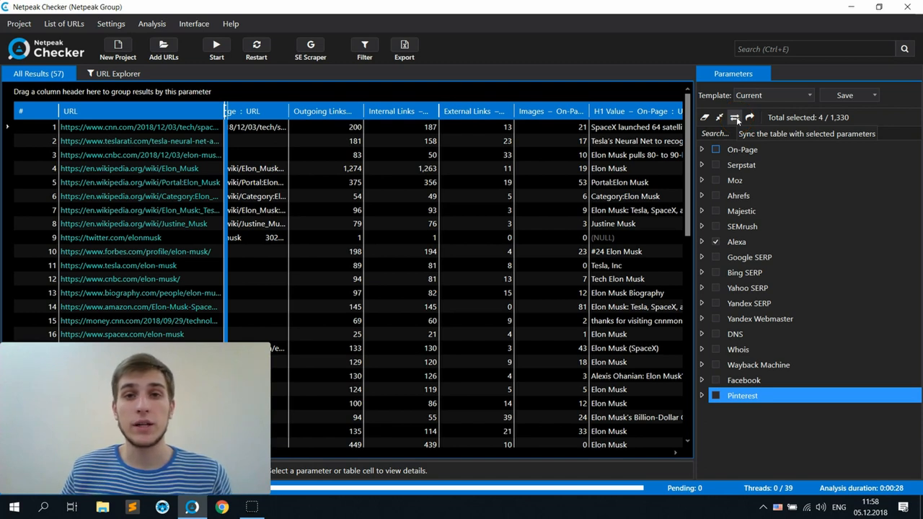
- Sync the results table so it shows only the Alexa columns: global rank, local rank, country, linking sites
click(736, 117)
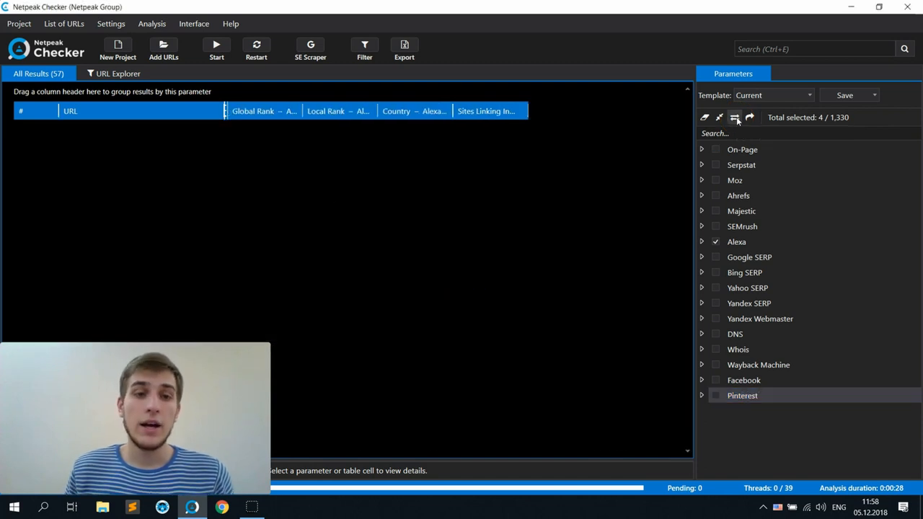
click(736, 117)
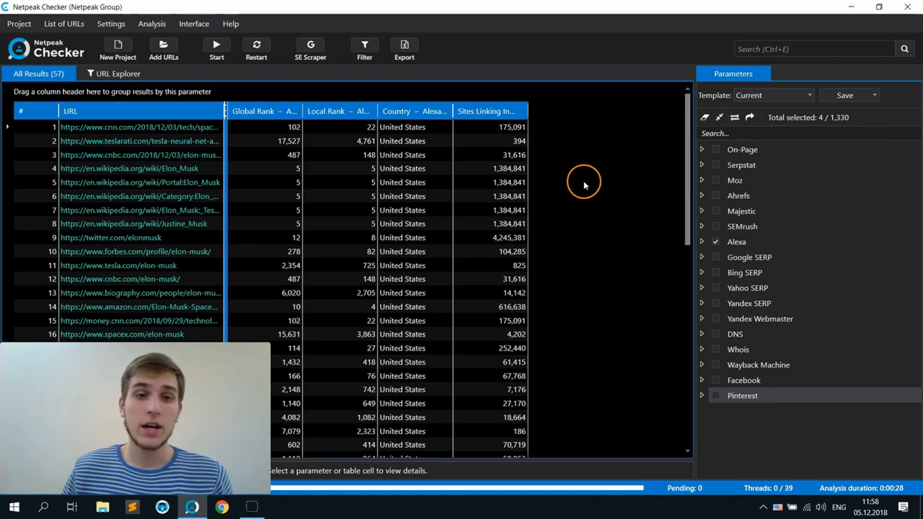
mouse_move(623, 323)
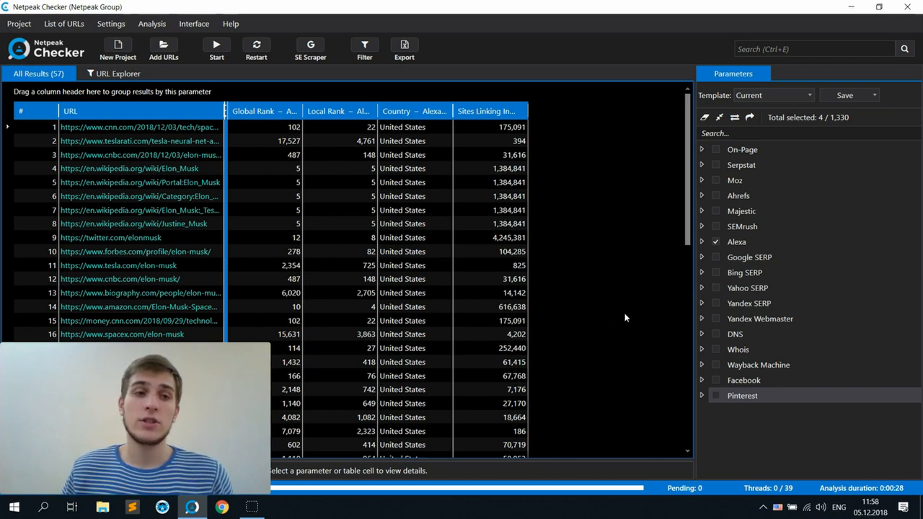
mouse_move(649, 320)
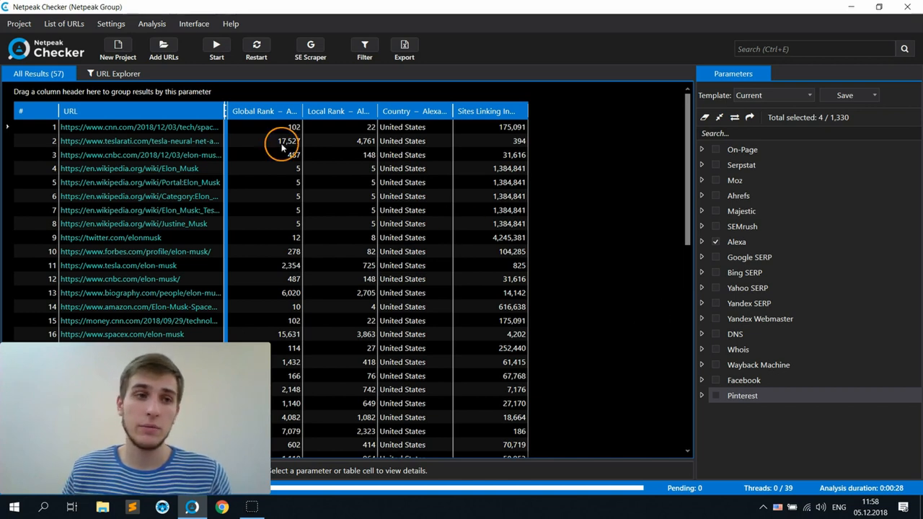
- Load the Analysis #1 parameter template from the Template list
click(19, 23)
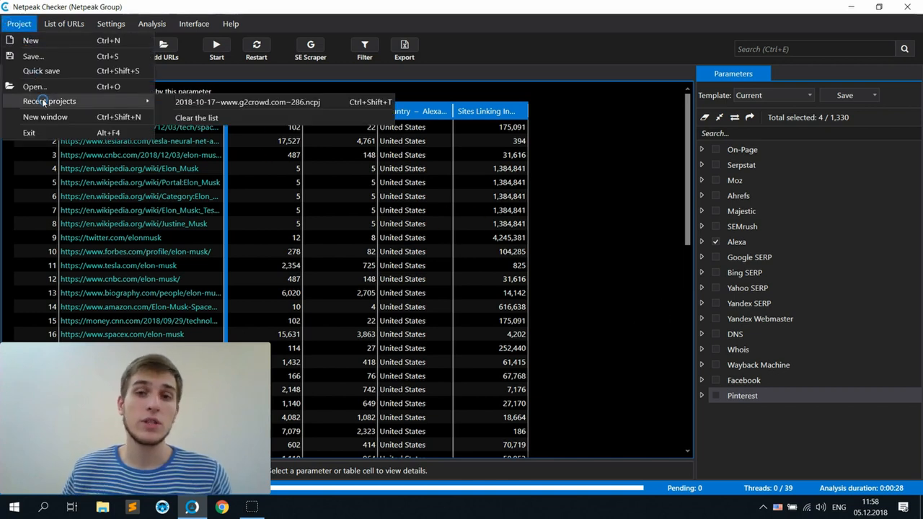
click(603, 251)
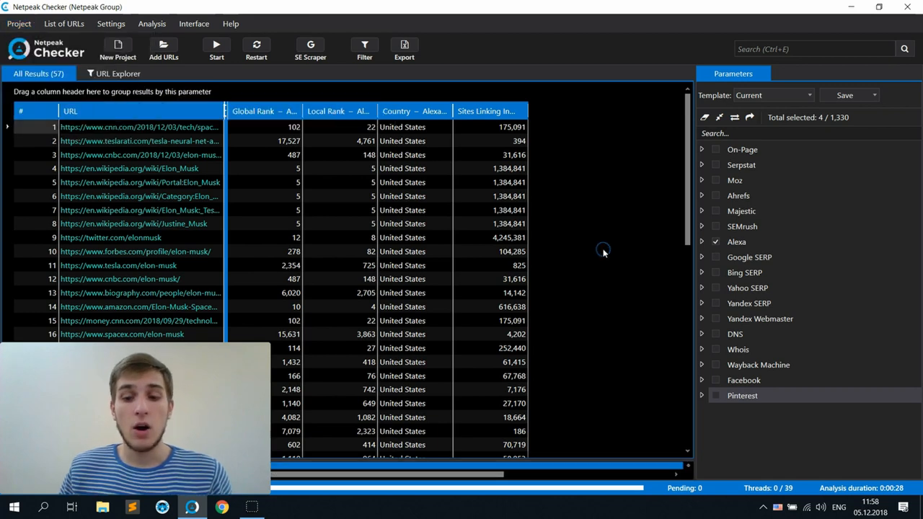
click(807, 95)
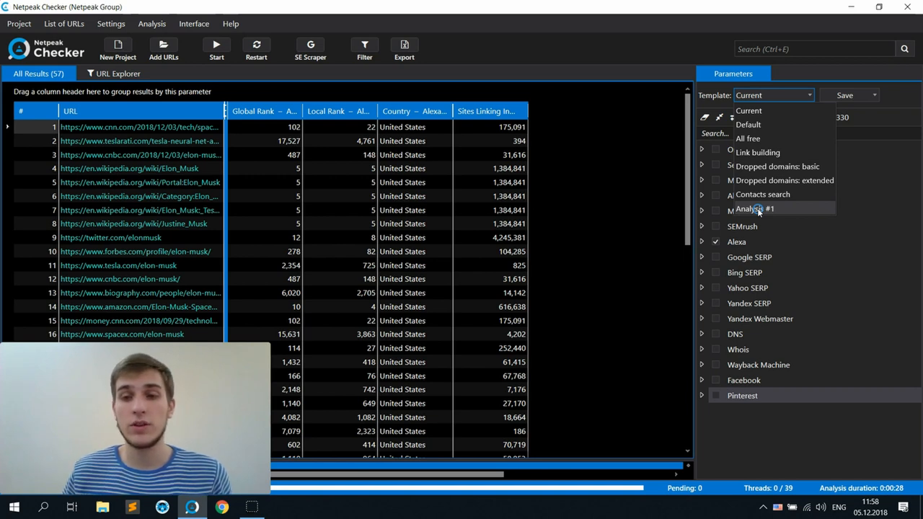
click(754, 209)
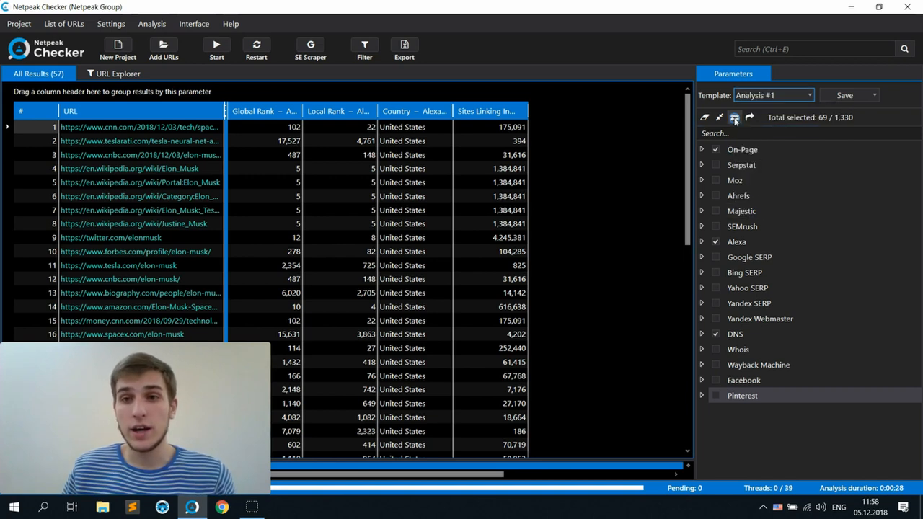
mouse_move(735, 116)
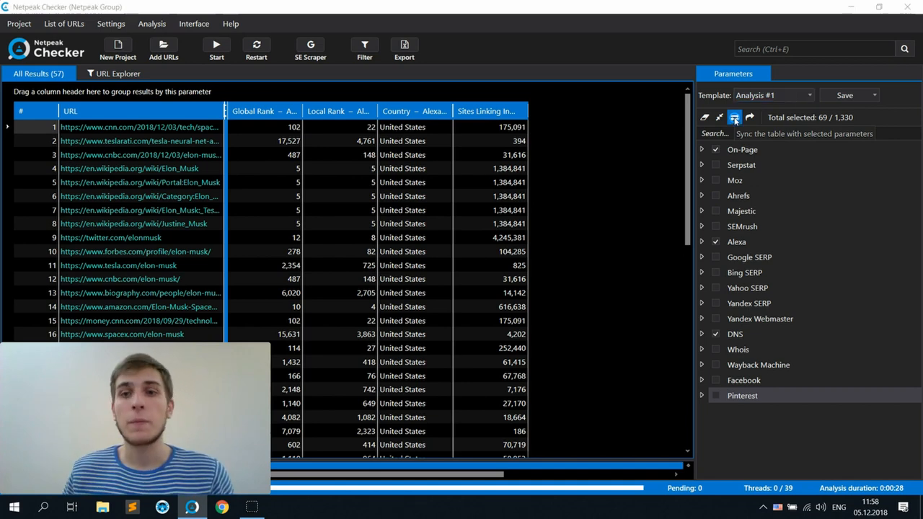
- Sync the results table to the template's On-Page, Alexa and DNS parameters (113 of 1,330 selected)
click(734, 117)
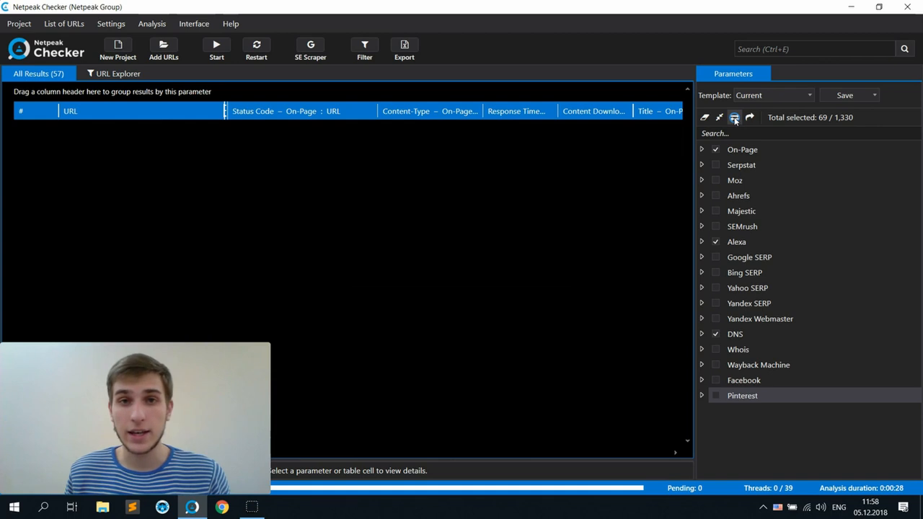
click(734, 117)
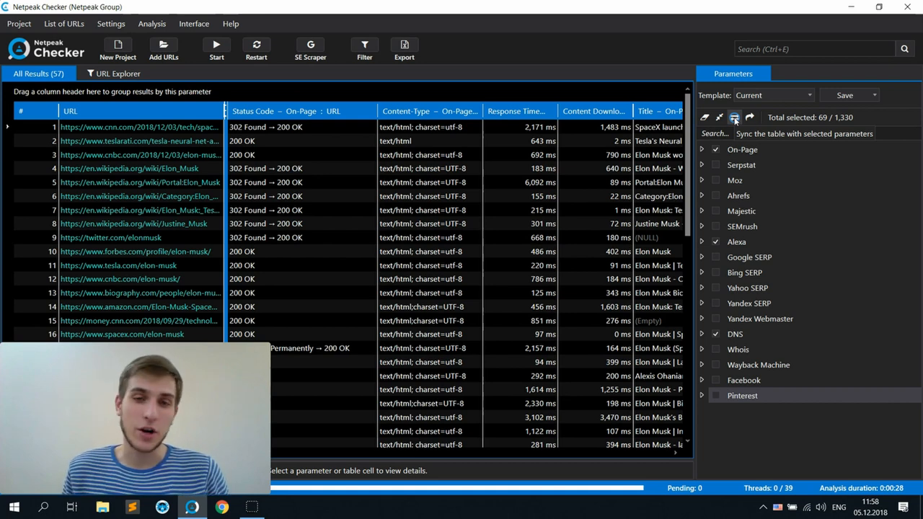
click(701, 164)
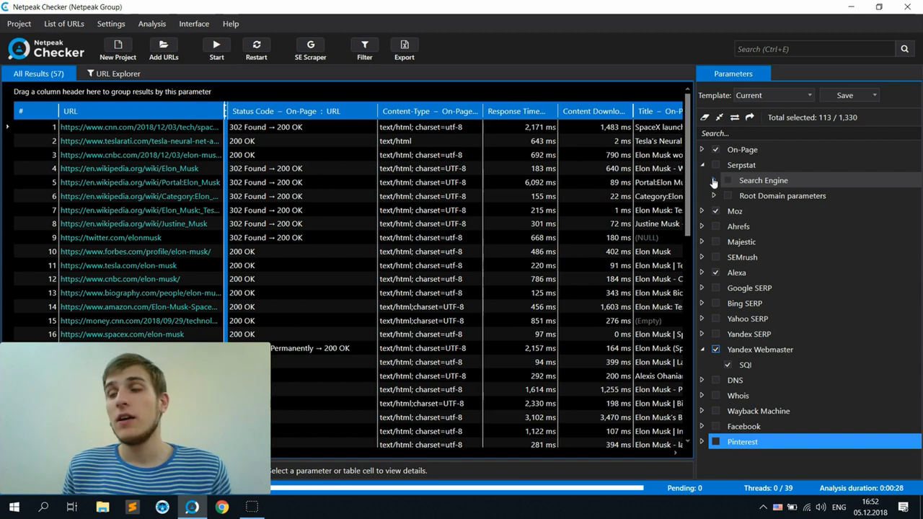
- Expand Serpstat > Search Engine to reveal the Google databases, e.g. United States Google.com and Germany Google.de
click(714, 180)
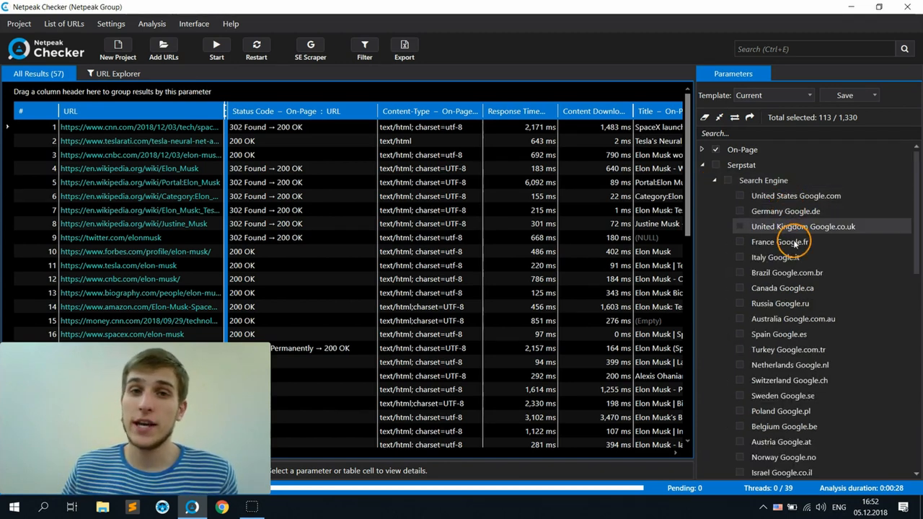
mouse_move(779, 257)
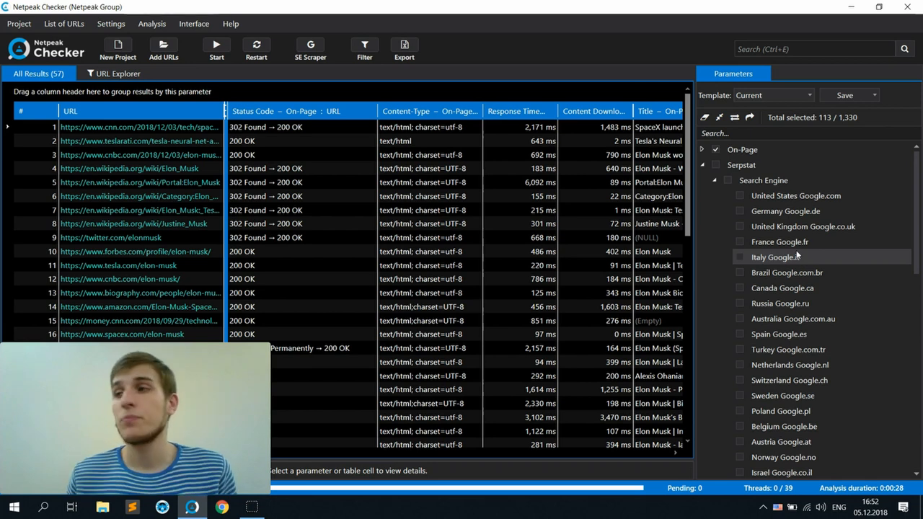
mouse_move(705, 117)
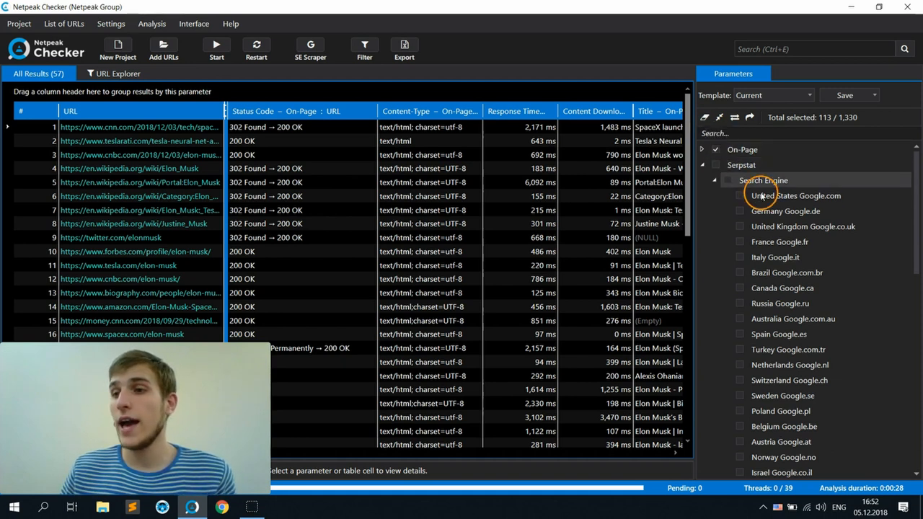
- Collapse the Serpstat Search Engine list and uncheck all parameters, leaving 1 of 1,330 selected
click(716, 180)
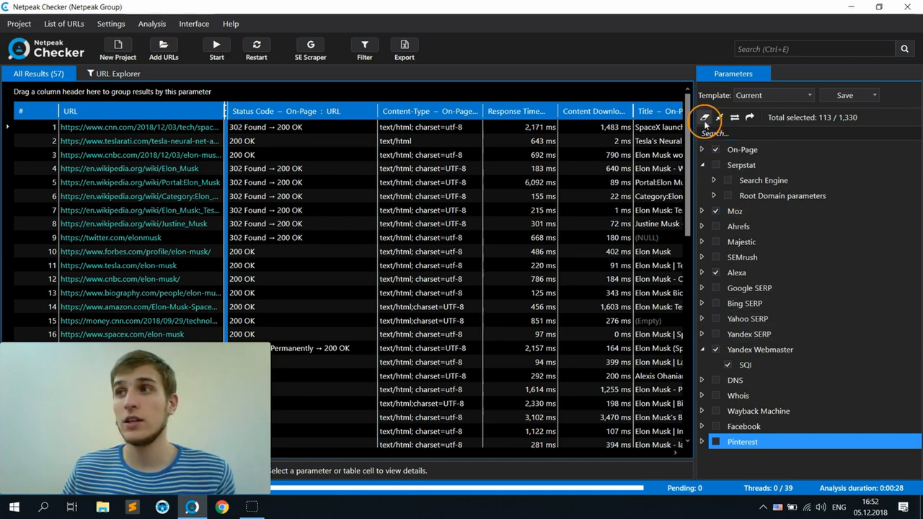
click(705, 117)
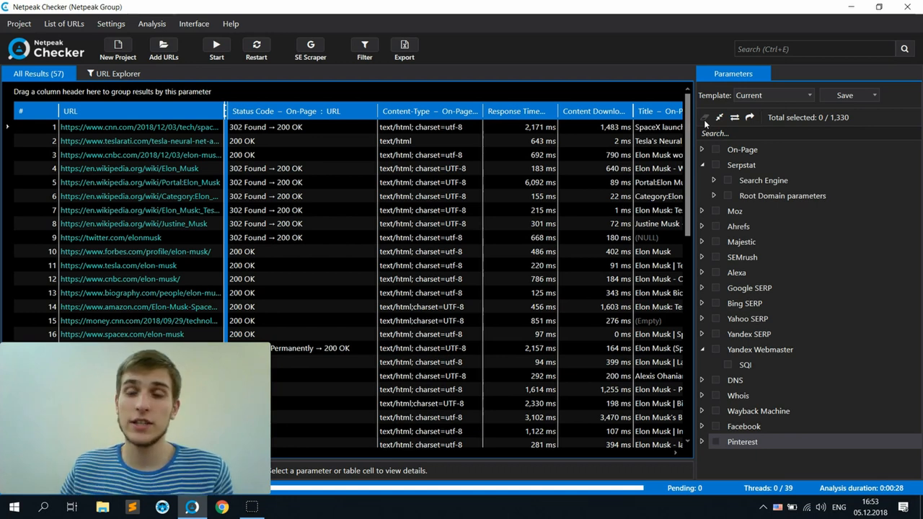
mouse_move(150, 211)
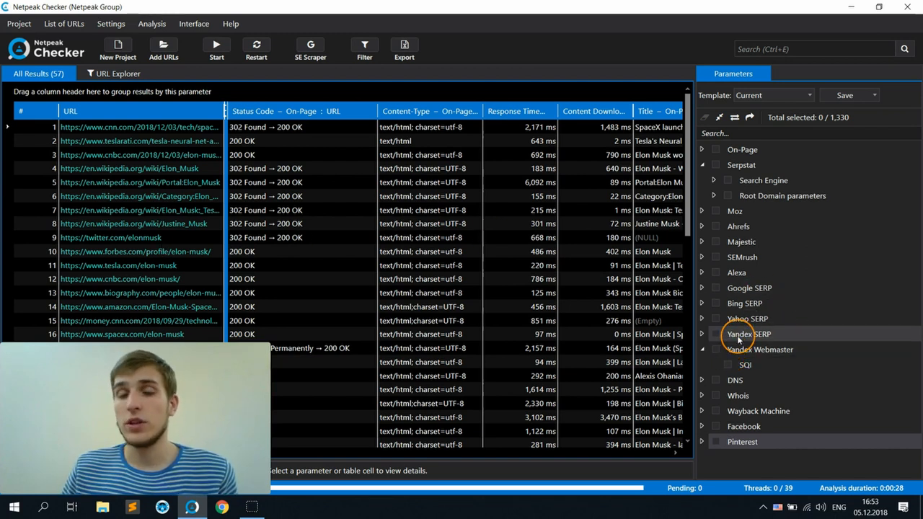
mouse_move(753, 351)
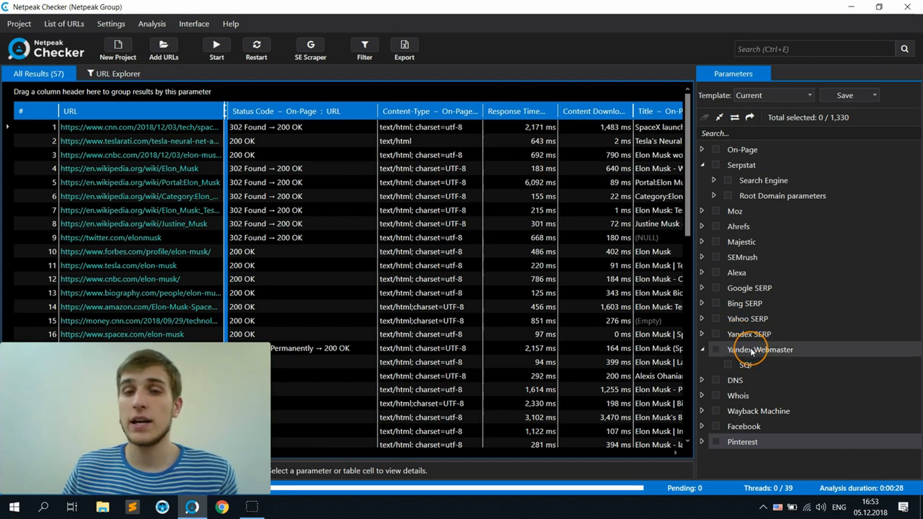